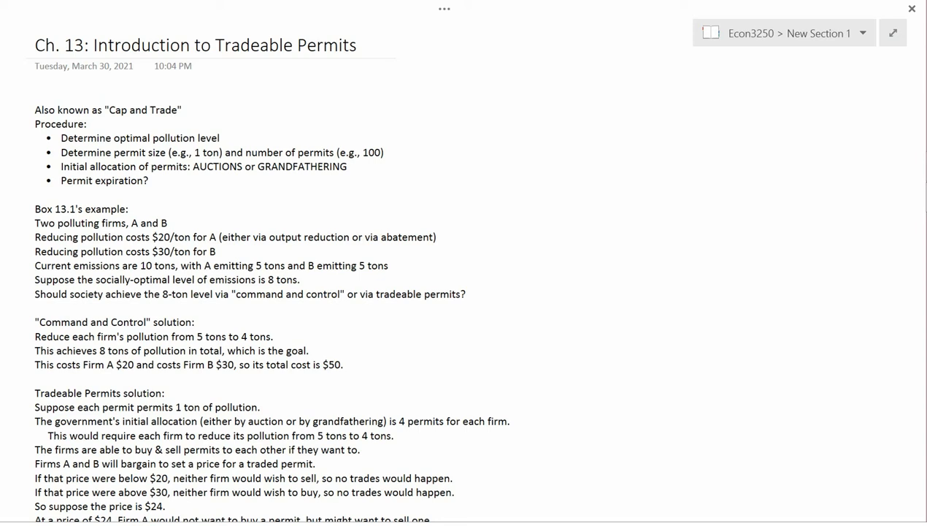
Begin highlighting "Cap and Trade" in yellow on the tradeable permits page.
{"action": "double_click", "coordinate": [144, 110]}
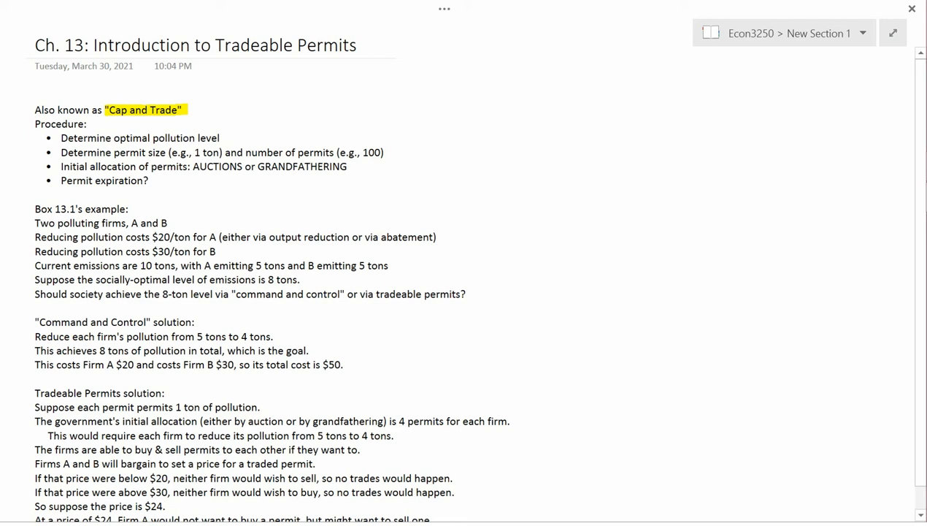
Highlight "Procedure", the optimal pollution level bullet, and the start of the permit size bullet.
{"action": "left_click_drag", "start_coordinate": [34, 123], "coordinate": [128, 138]}
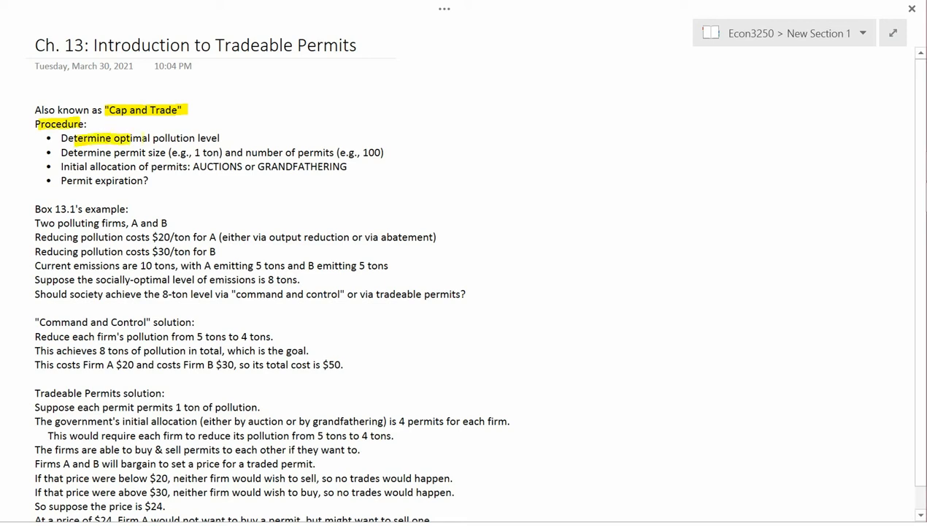
{"action": "left_click_drag", "start_coordinate": [69, 138], "coordinate": [219, 138]}
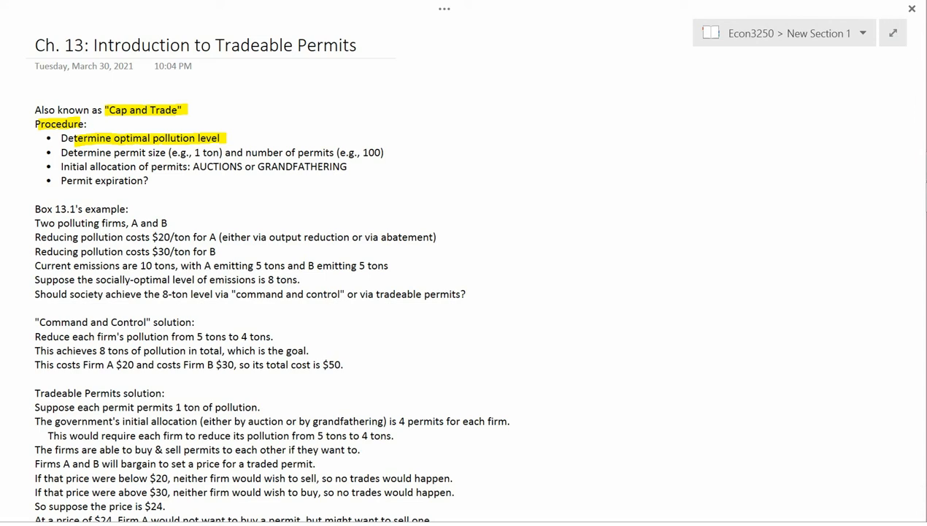
{"action": "left_click_drag", "start_coordinate": [61, 152], "coordinate": [226, 152]}
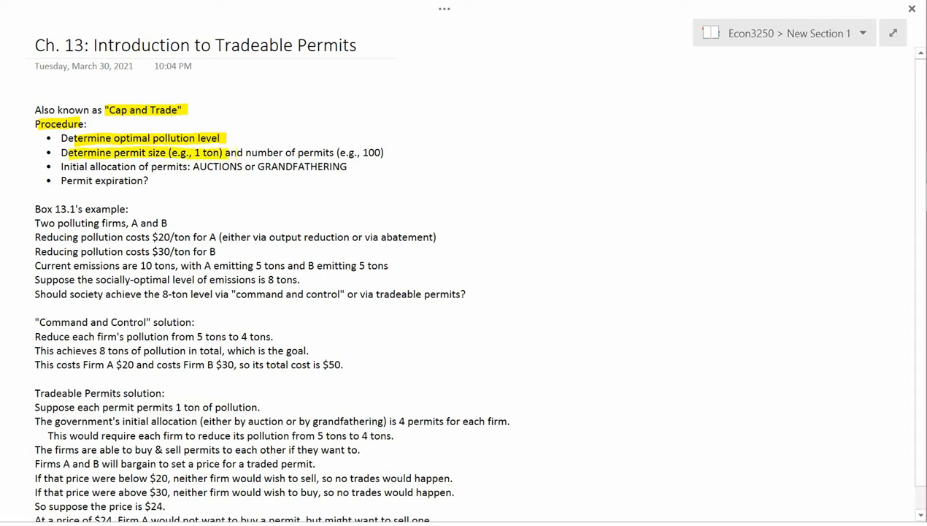
Highlight the rest of the permit size and number bullet and "Initial allocation of permits".
{"action": "left_click_drag", "start_coordinate": [226, 152], "coordinate": [385, 152]}
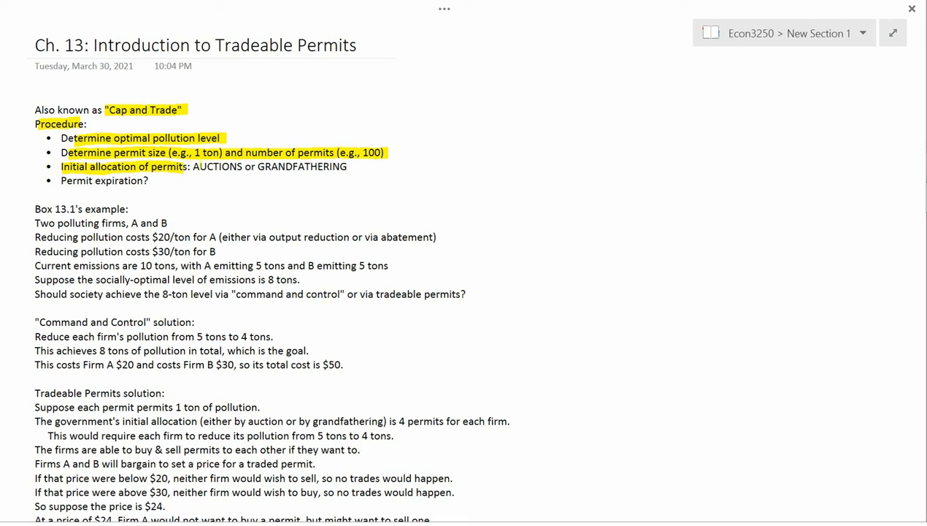
Highlight AUCTIONS and GRANDFATHERING, then bring up the Wikipedia grandfather clause article.
{"action": "double_click", "coordinate": [217, 166]}
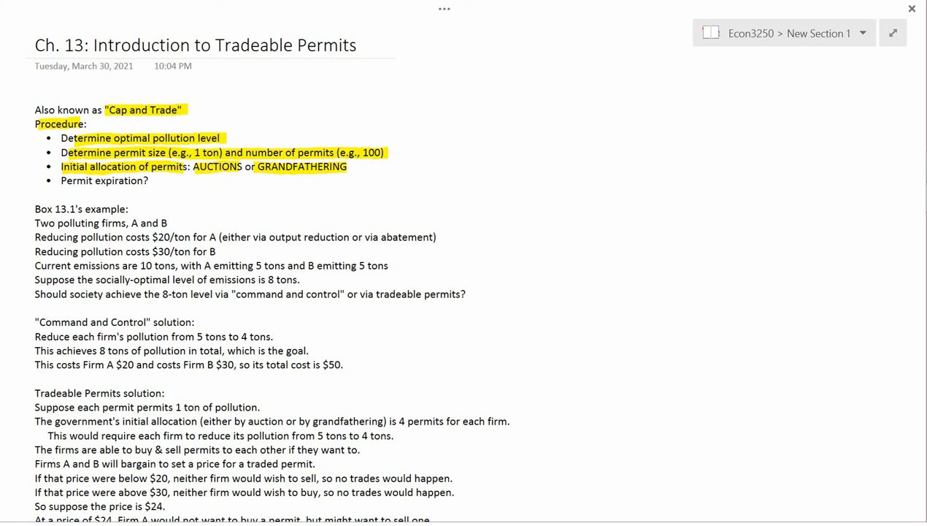
{"action": "left_click", "coordinate": [252, 188]}
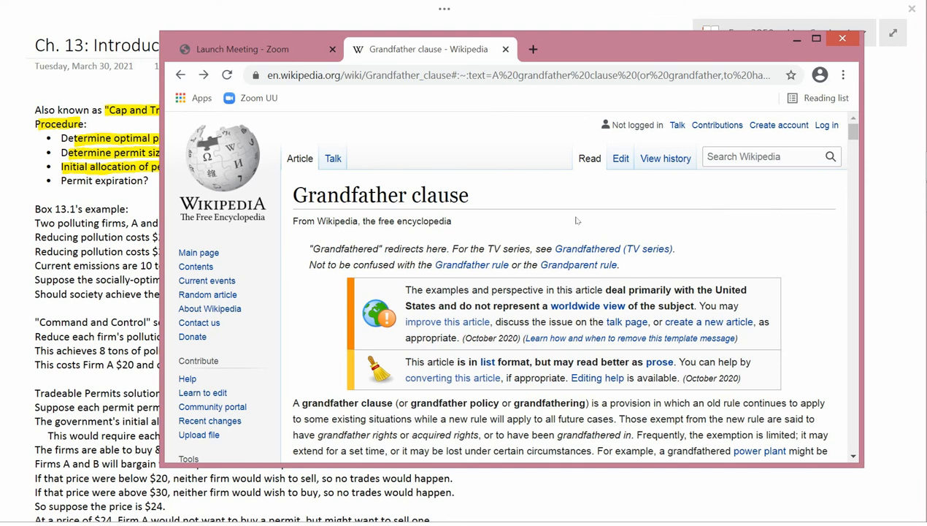
{"action": "scroll", "scroll_direction": "down", "scroll_amount": 3}
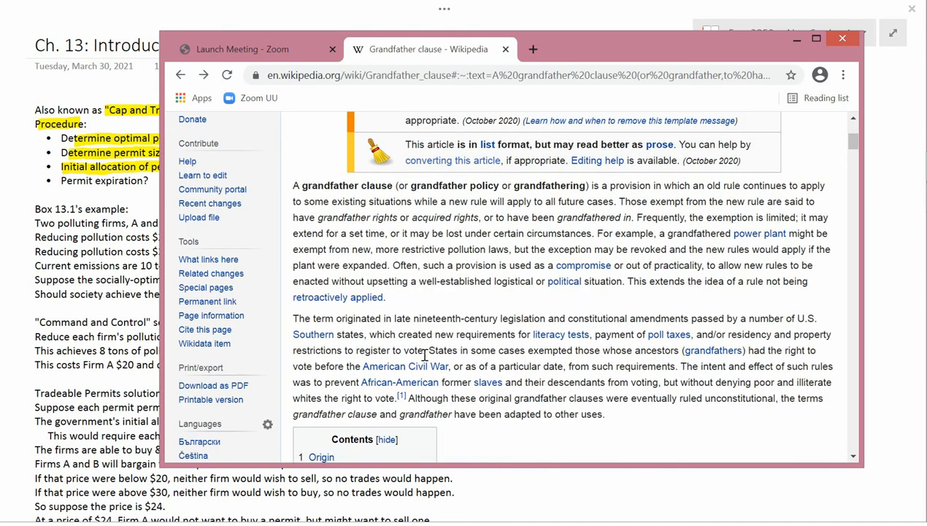
{"action": "mouse_move", "coordinate": [600, 416]}
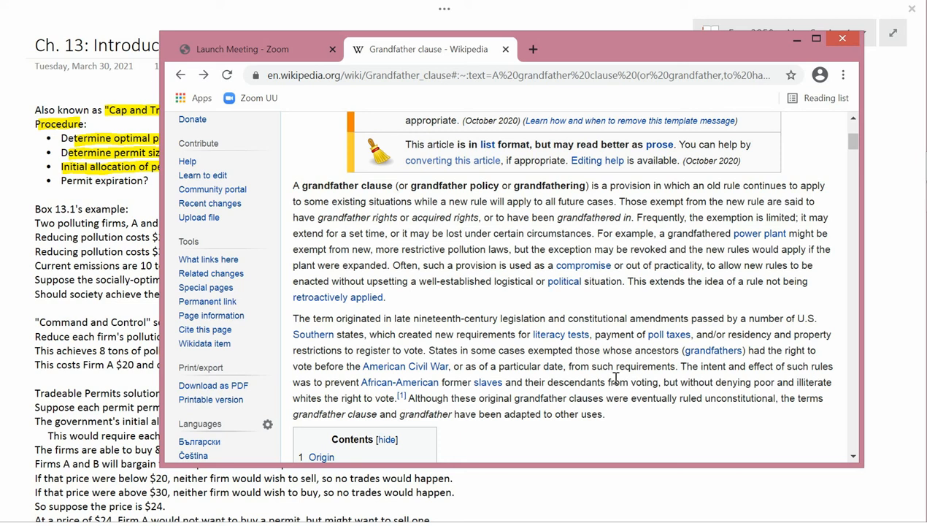
{"action": "mouse_move", "coordinate": [621, 367]}
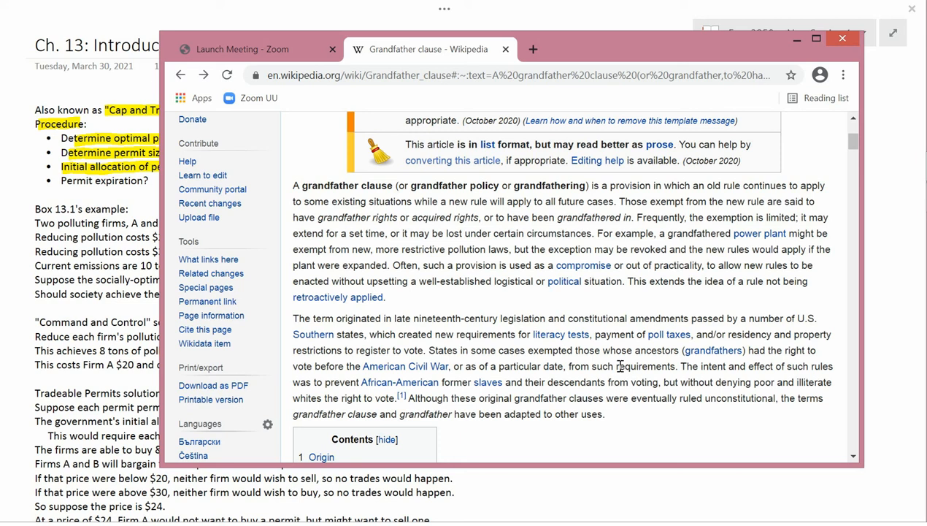
{"action": "mouse_move", "coordinate": [557, 363]}
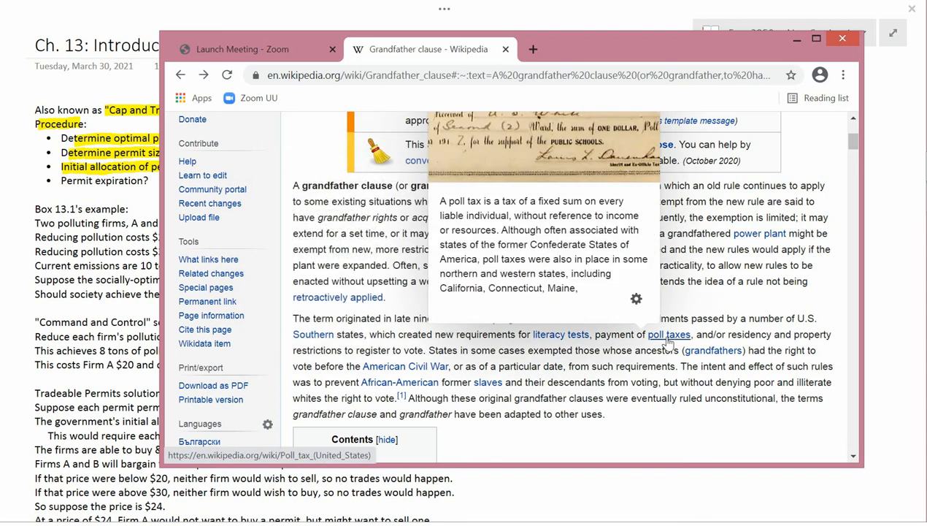
{"action": "mouse_move", "coordinate": [669, 341]}
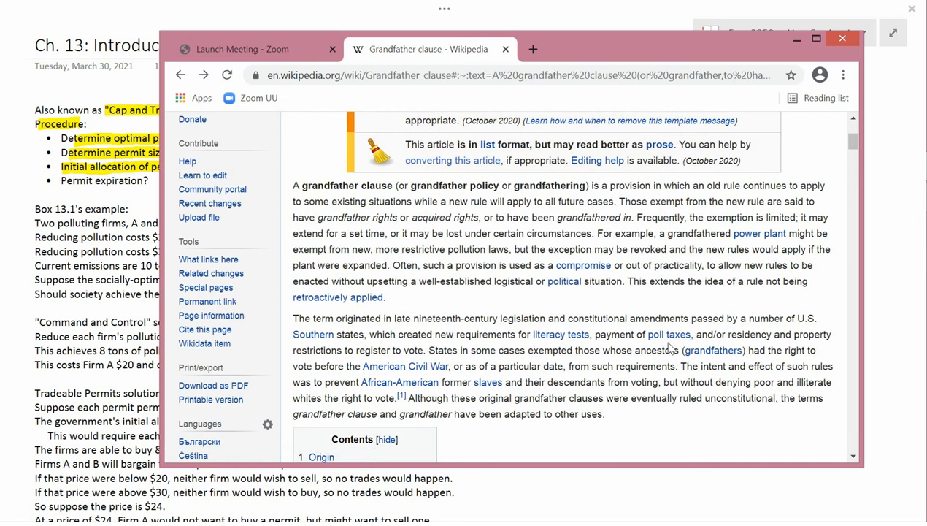
{"action": "mouse_move", "coordinate": [532, 352]}
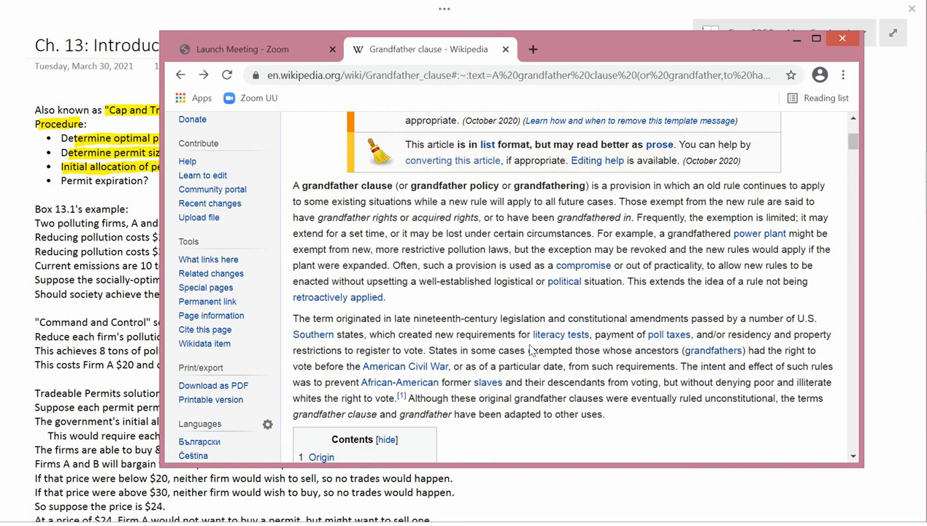
{"action": "mouse_move", "coordinate": [564, 365]}
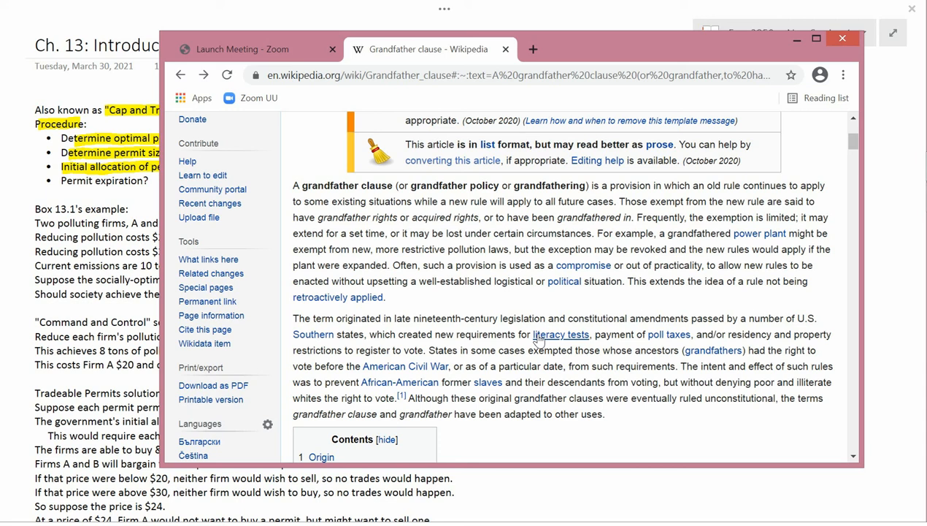
{"action": "mouse_move", "coordinate": [701, 366]}
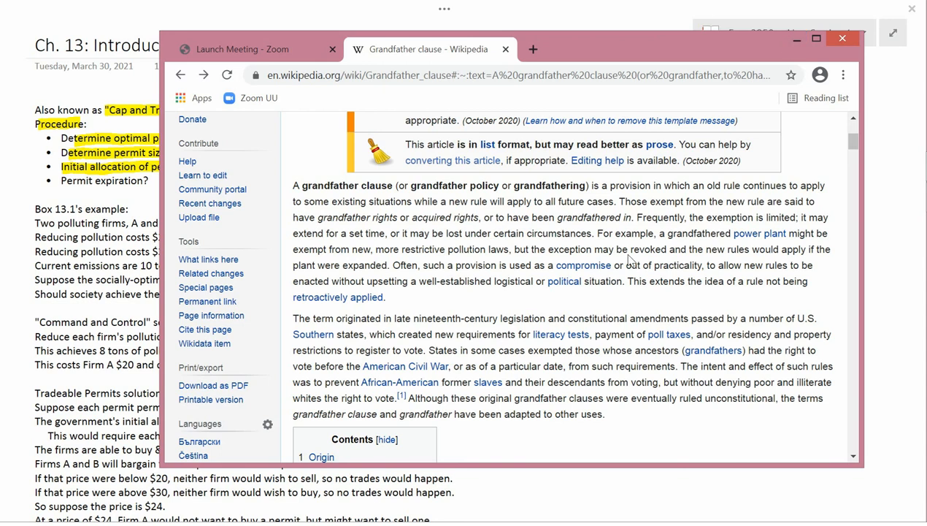
Scroll the grandfather clause article past the contents box to the Origin section.
{"action": "scroll", "scroll_direction": "down", "scroll_amount": 3}
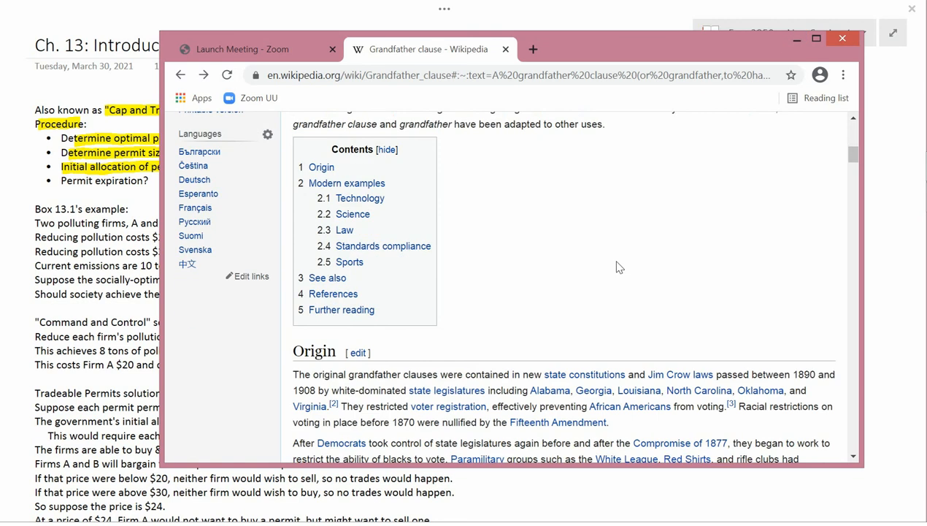
{"action": "scroll", "scroll_direction": "down", "scroll_amount": 3}
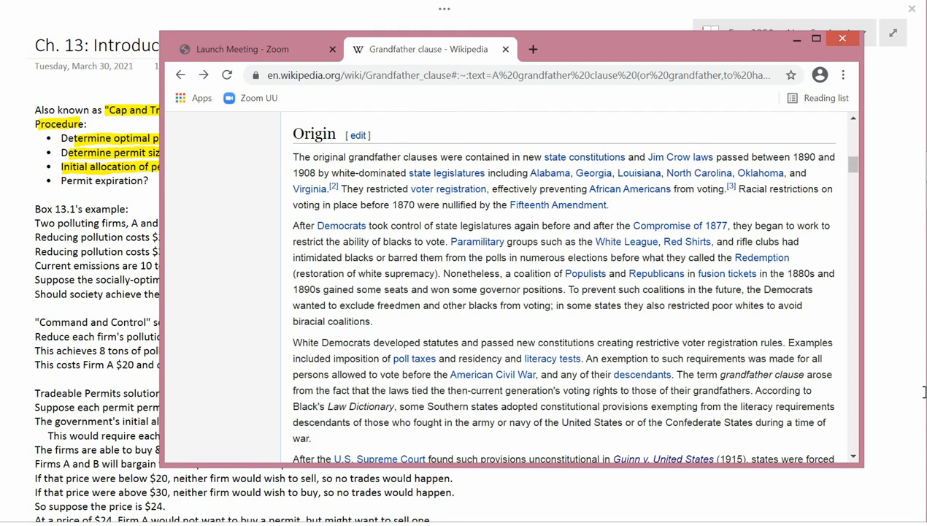
{"action": "scroll", "scroll_direction": "down", "scroll_amount": 3}
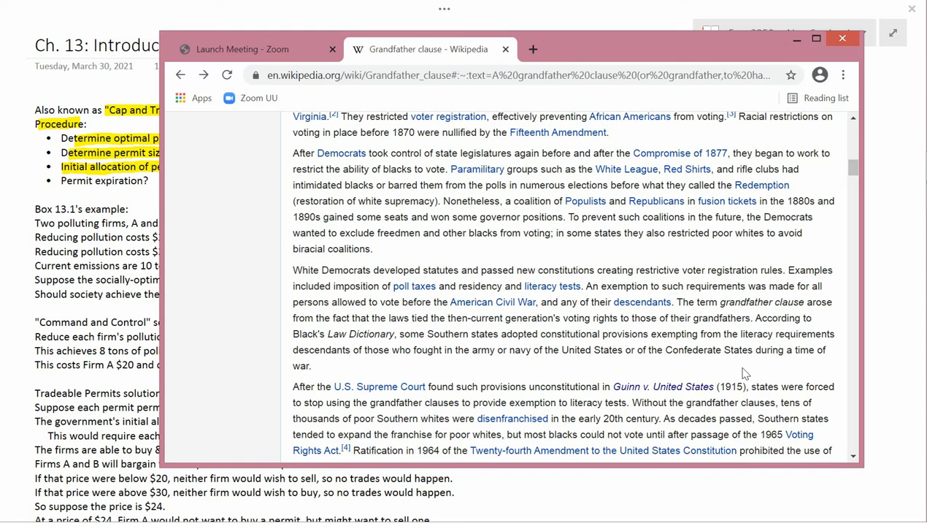
{"action": "mouse_move", "coordinate": [728, 111]}
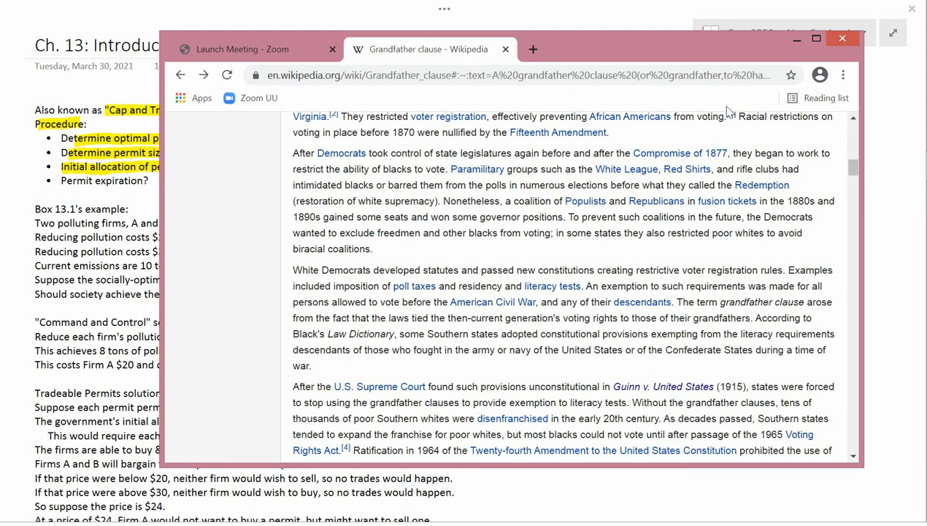